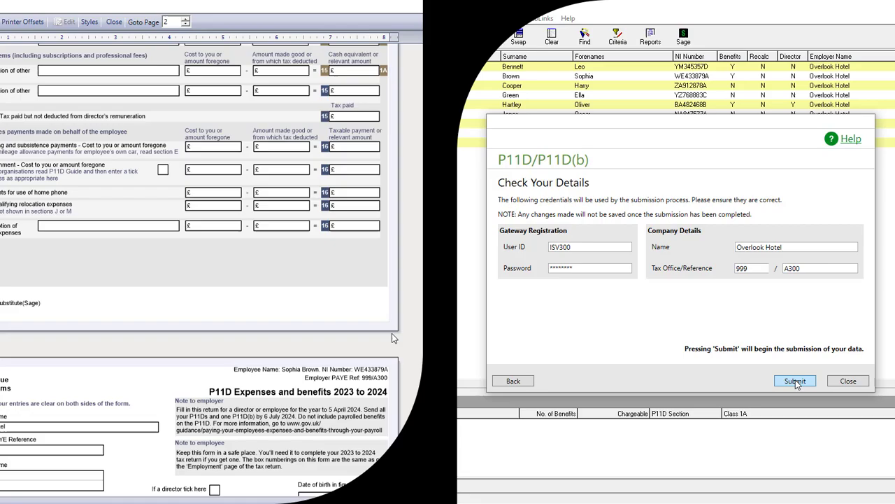
Step: Submit the checked Overlook Hotel P11D and P11D(b) details online
{"action": "left_click", "coordinate": [795, 381]}
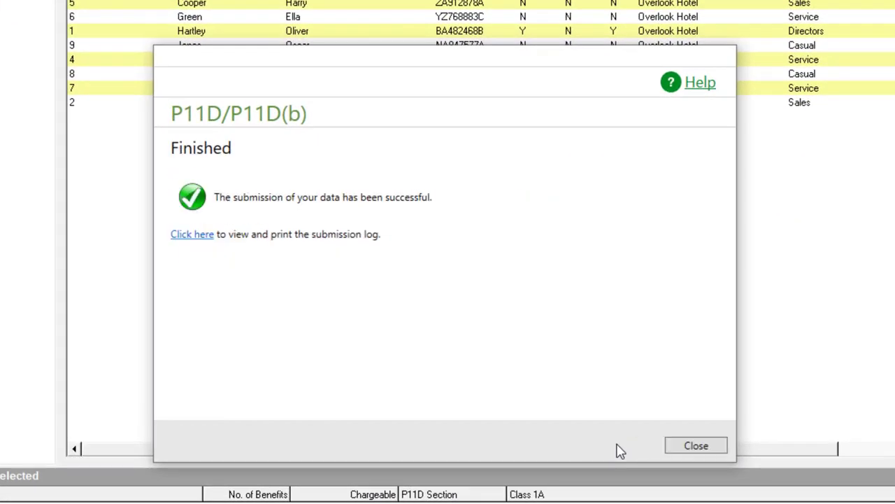
Step: Close the successful-submission confirmation for the Overlook Hotel P11D data
{"action": "left_click", "coordinate": [695, 445]}
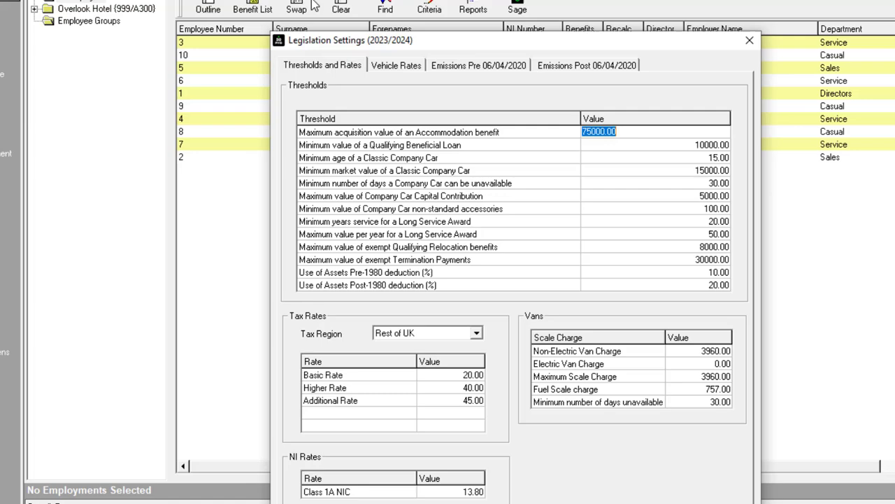